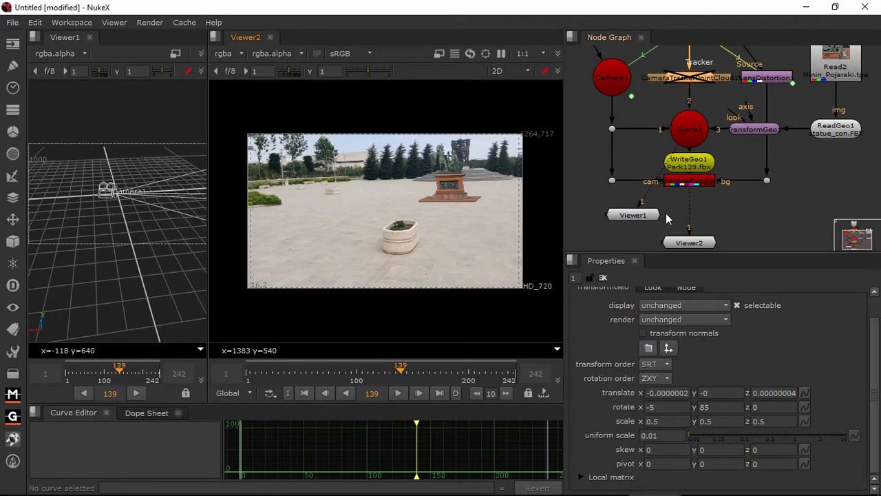
mouse_move(208, 135)
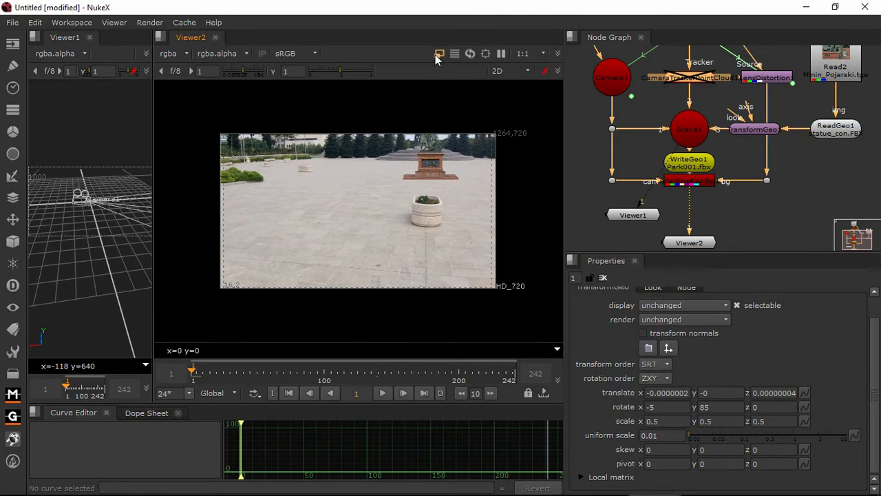
Step: Switch Viewer2 to proxy resolution and start playing the park footage
left_click(439, 54)
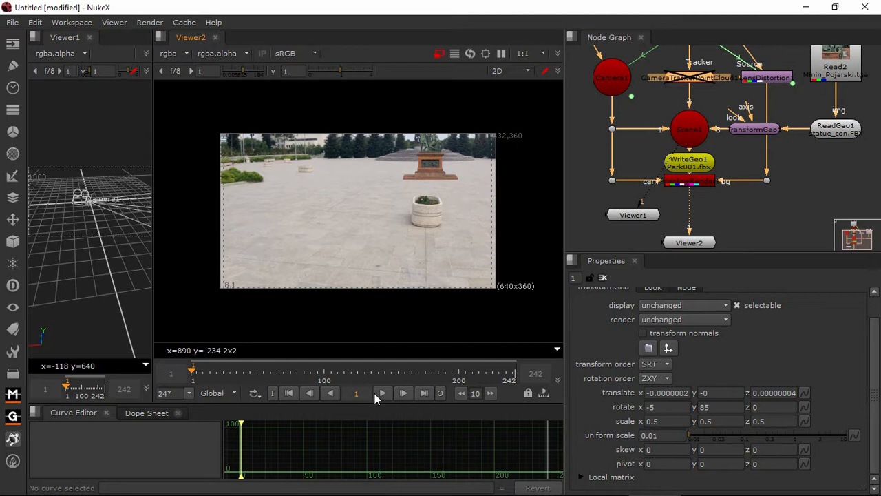
left_click(382, 393)
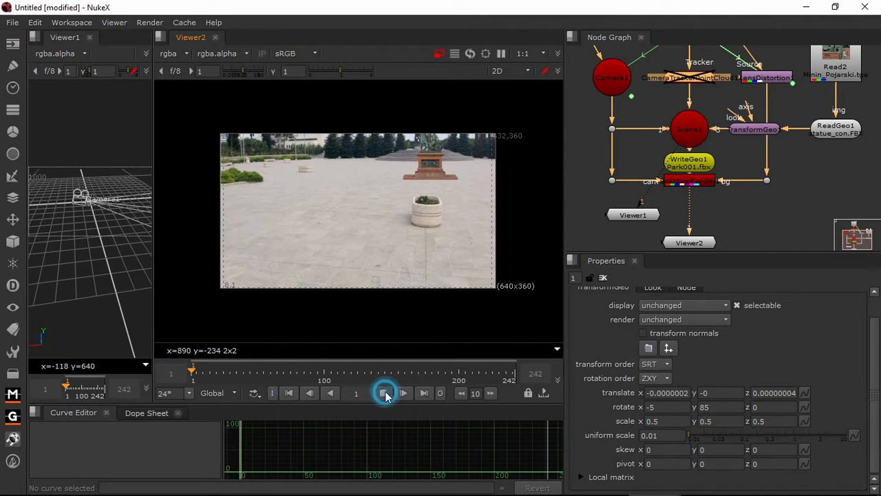
left_click(404, 393)
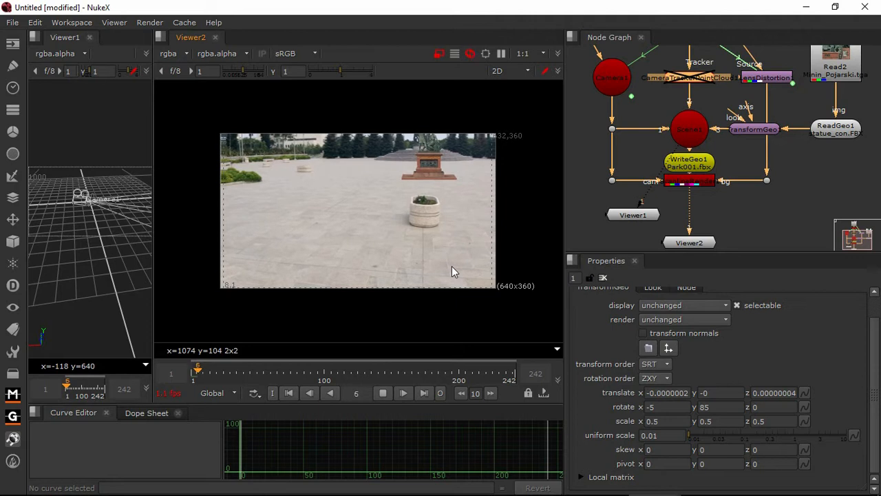
Step: Pause, resume and scrub the tracked park footage to review the matchmove
left_click(403, 393)
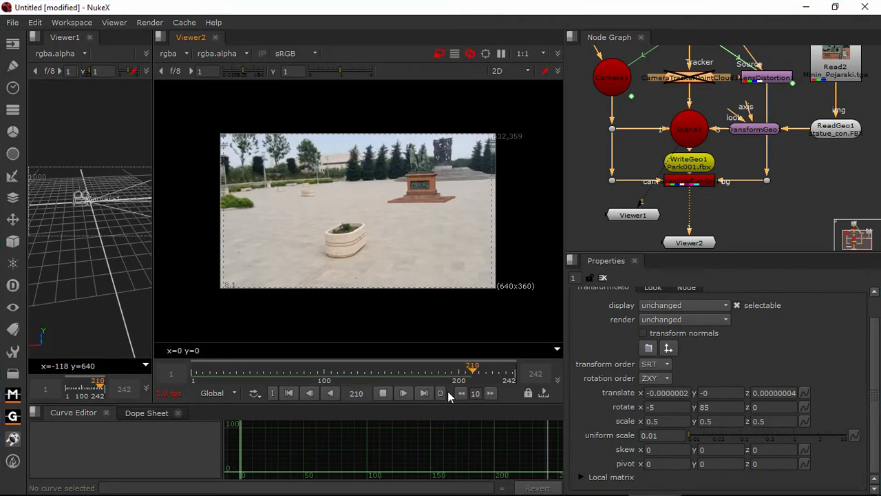
left_click(403, 393)
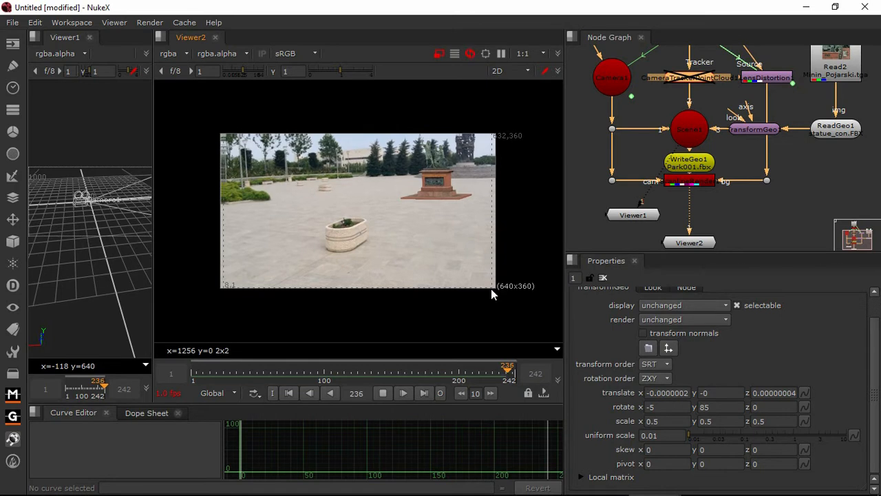
left_click(404, 392)
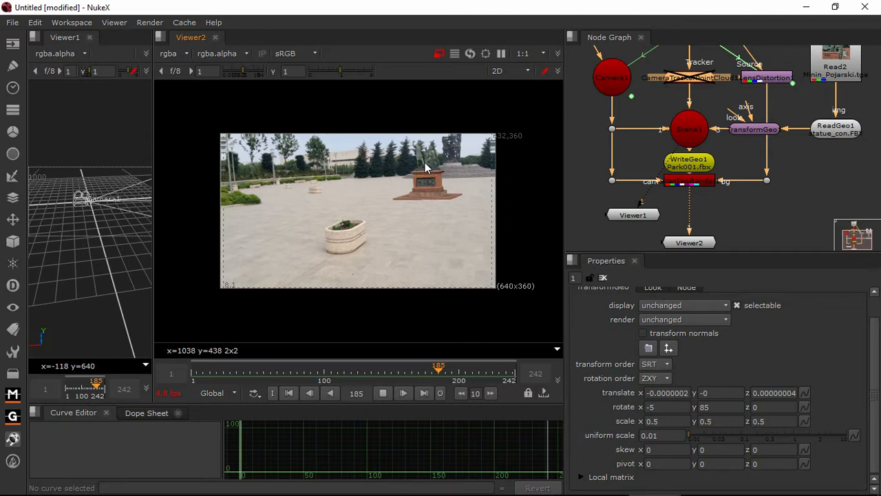
left_click_drag(439, 367, 490, 367)
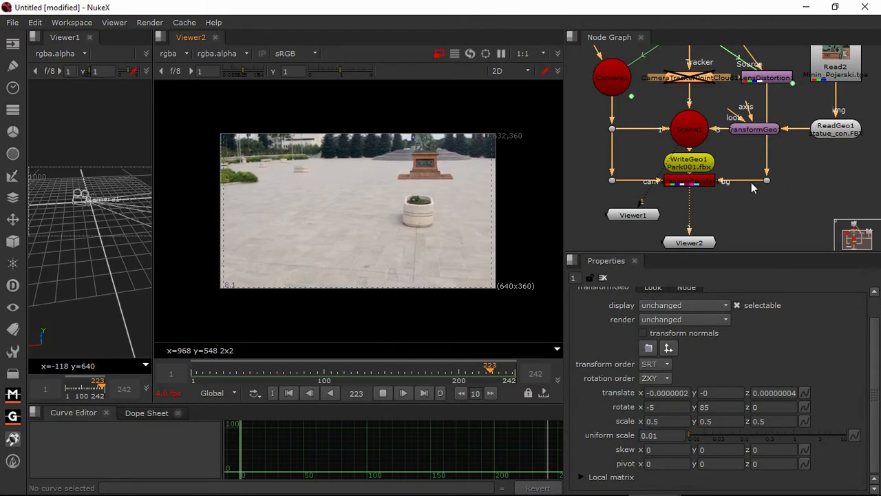
Step: Stop playback at full resolution and open the WriteGeo1 fbx export properties
left_click(224, 373)
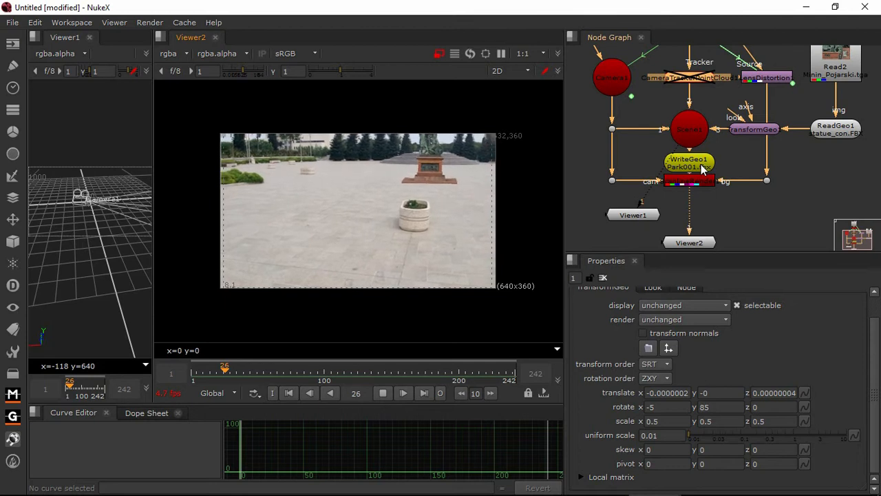
left_click(382, 392)
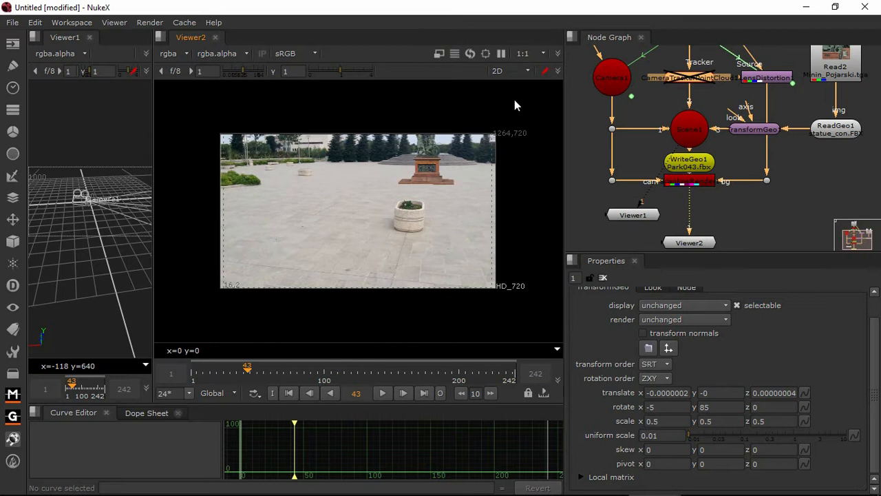
left_click(689, 163)
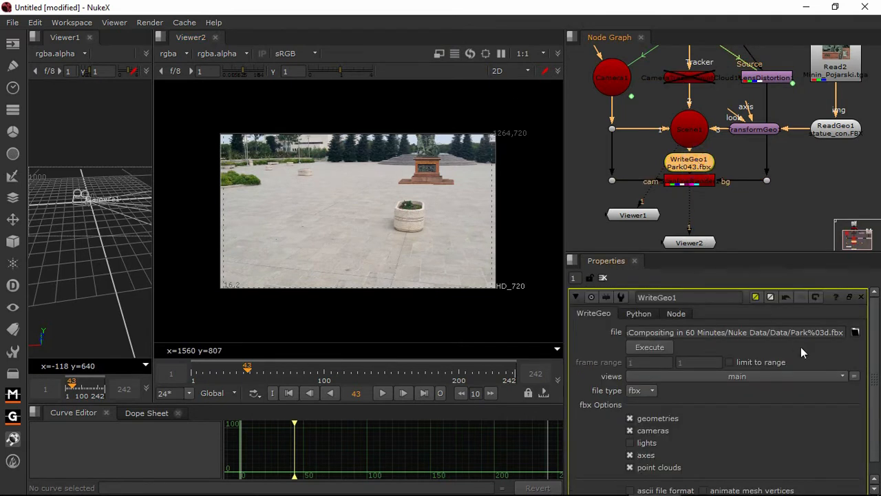
Step: Set the WriteGeo1 output file to Parkstatue%03d.fbx in the Data folder
left_click(856, 331)
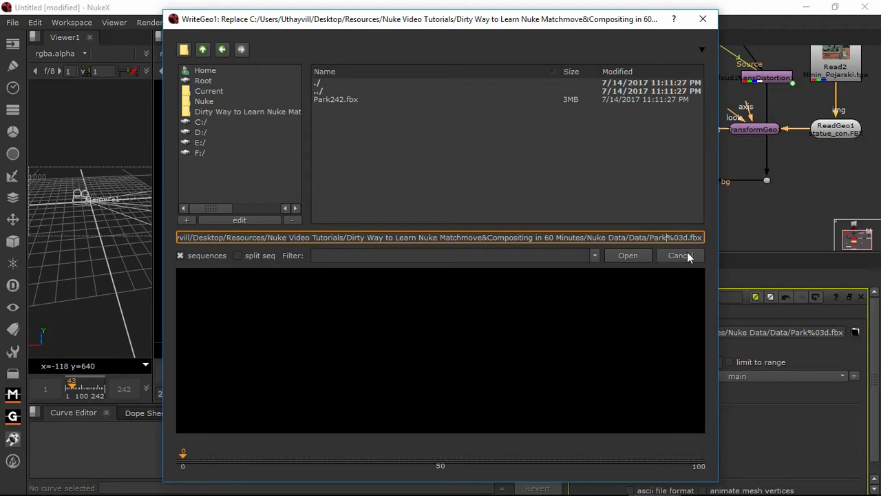
mouse_move(679, 255)
type("s")
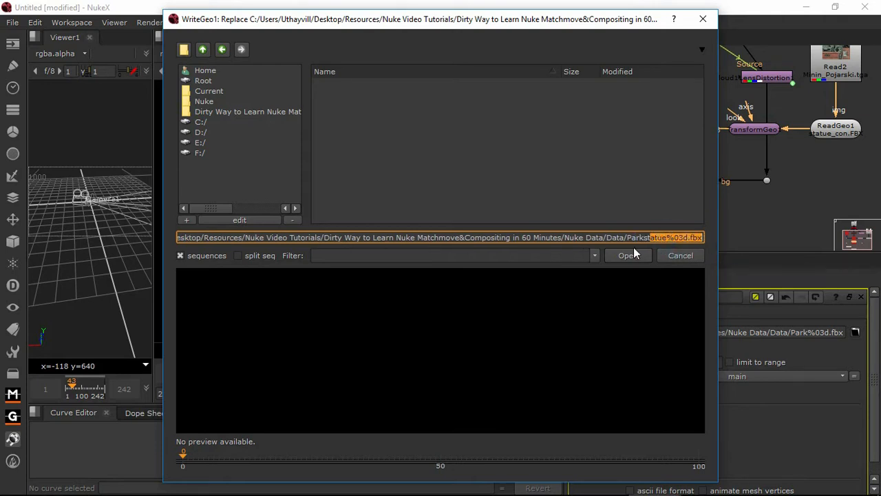
left_click(627, 255)
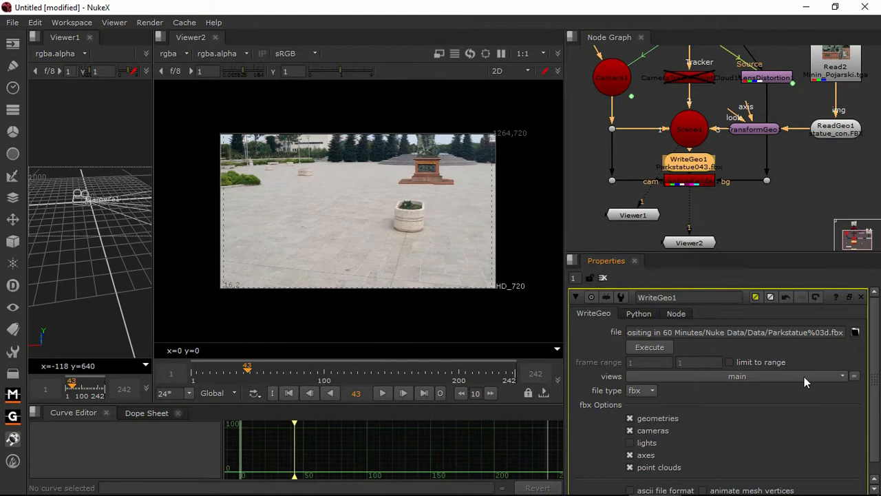
mouse_move(656, 411)
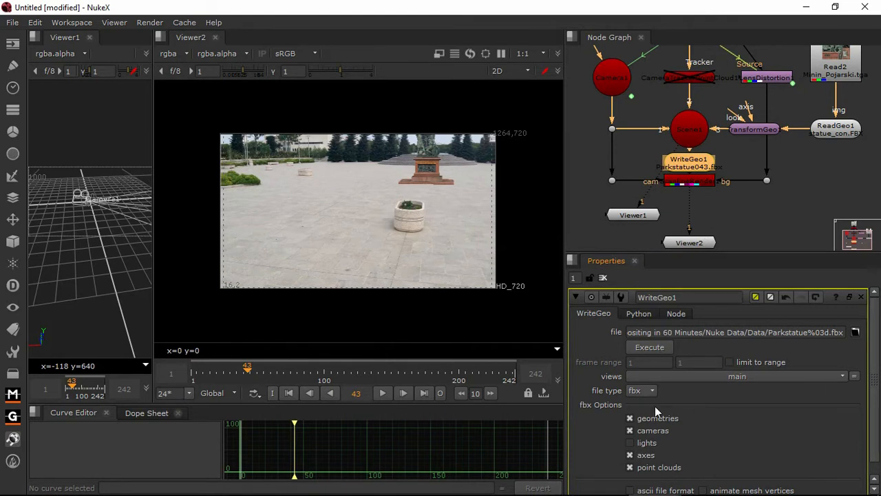
left_click(630, 443)
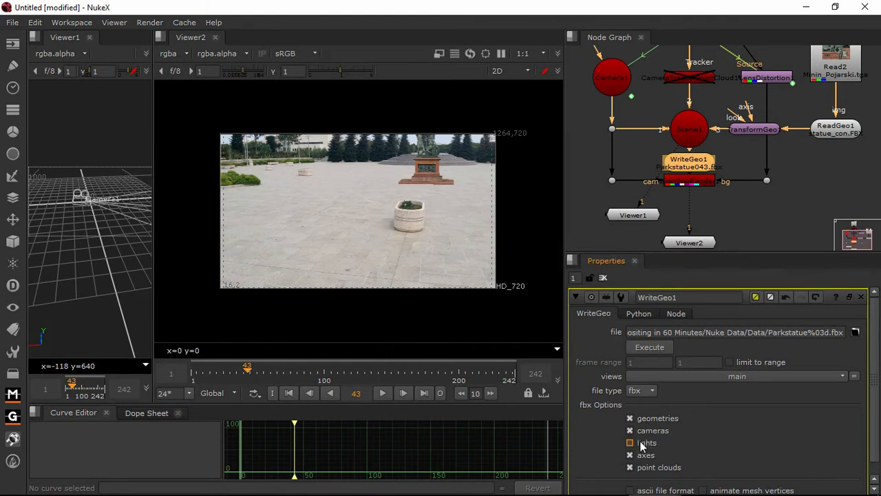
left_click(629, 442)
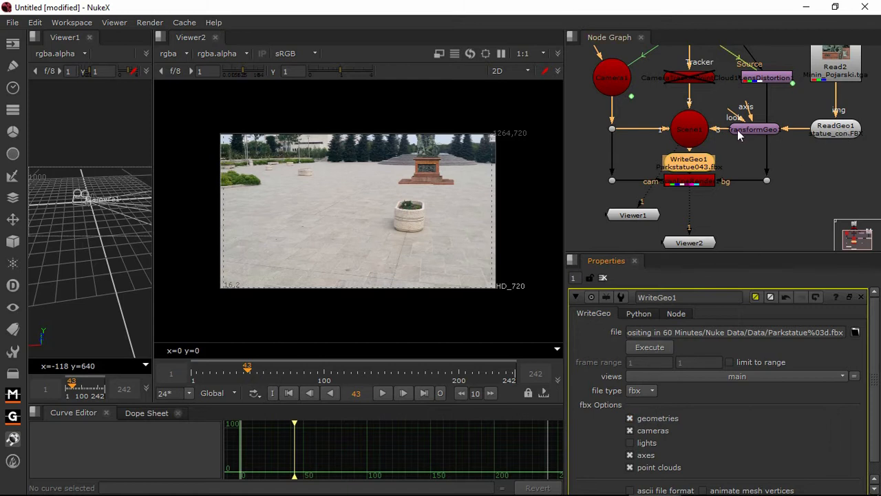
mouse_move(681, 351)
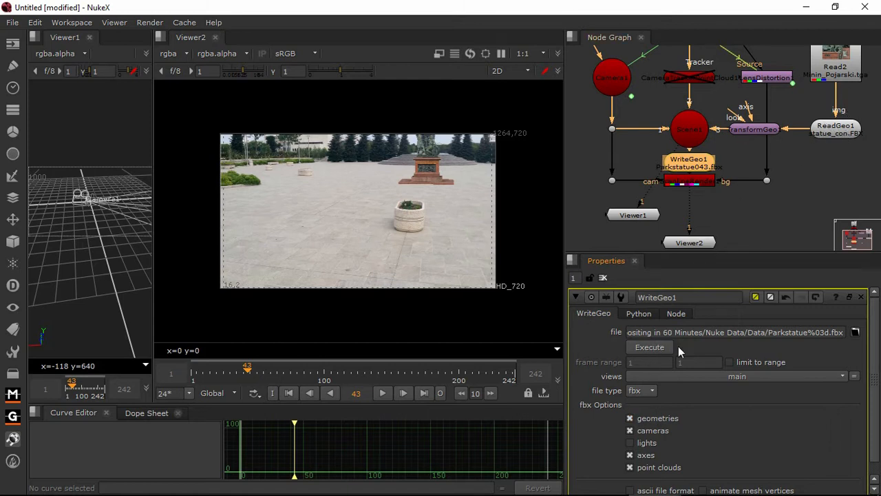
Step: Execute WriteGeo1 and render the Parkstatue FBX over frames 1-242
left_click(649, 346)
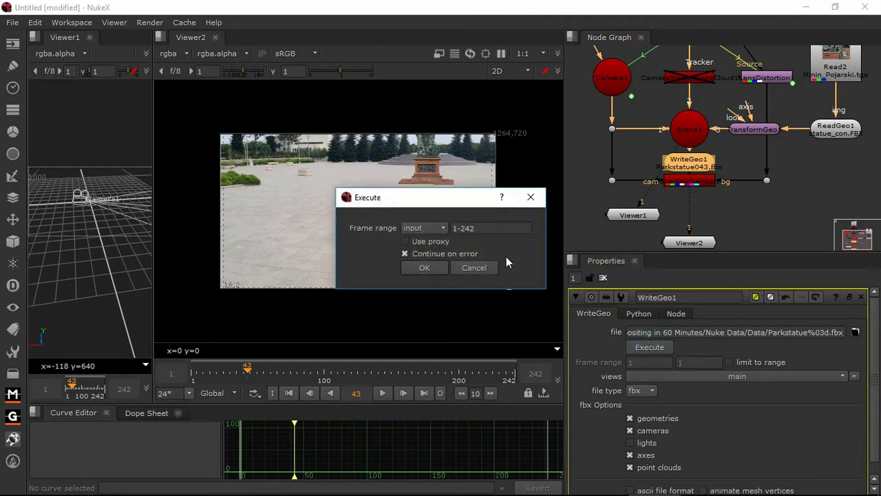
mouse_move(532, 242)
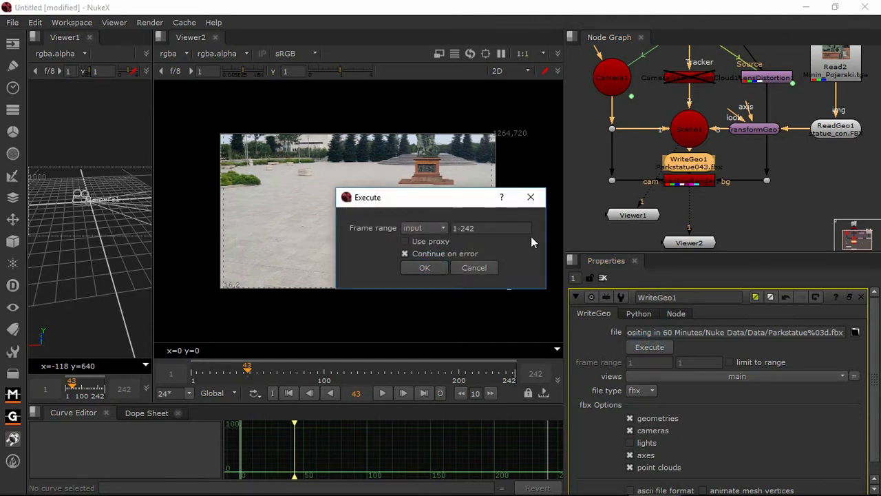
left_click(424, 267)
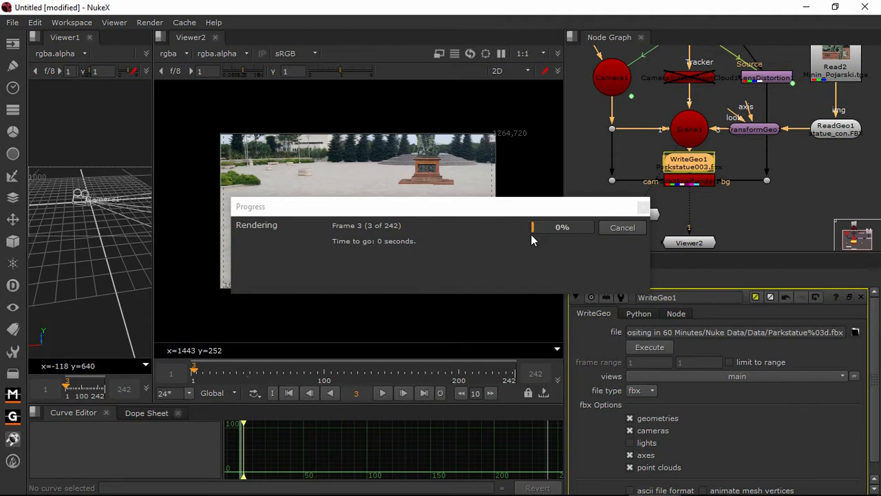